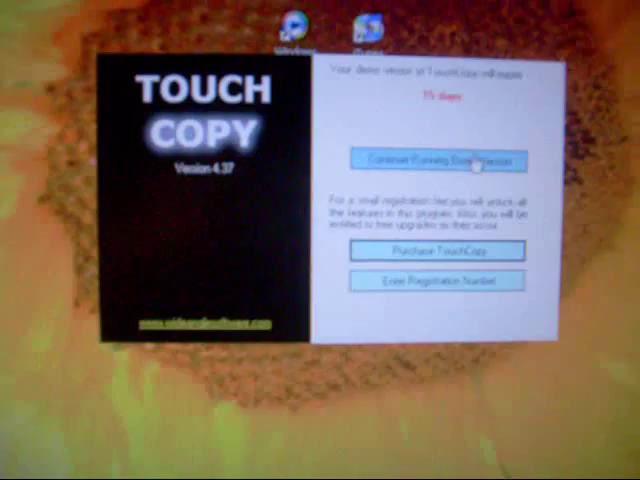
Continue running the TouchCopy demo version so it starts searching for the iPod.
click(435, 161)
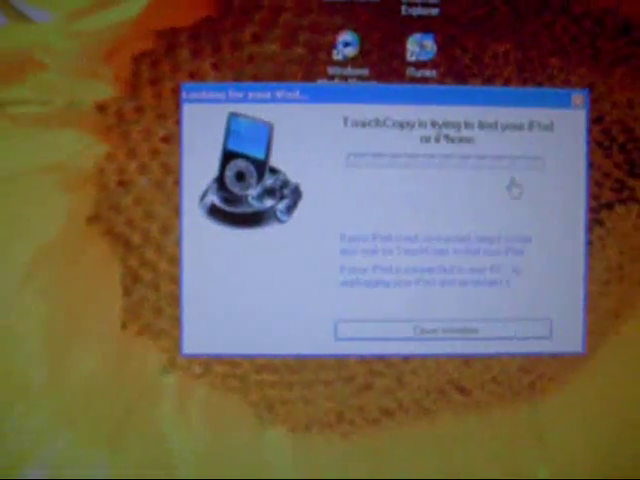